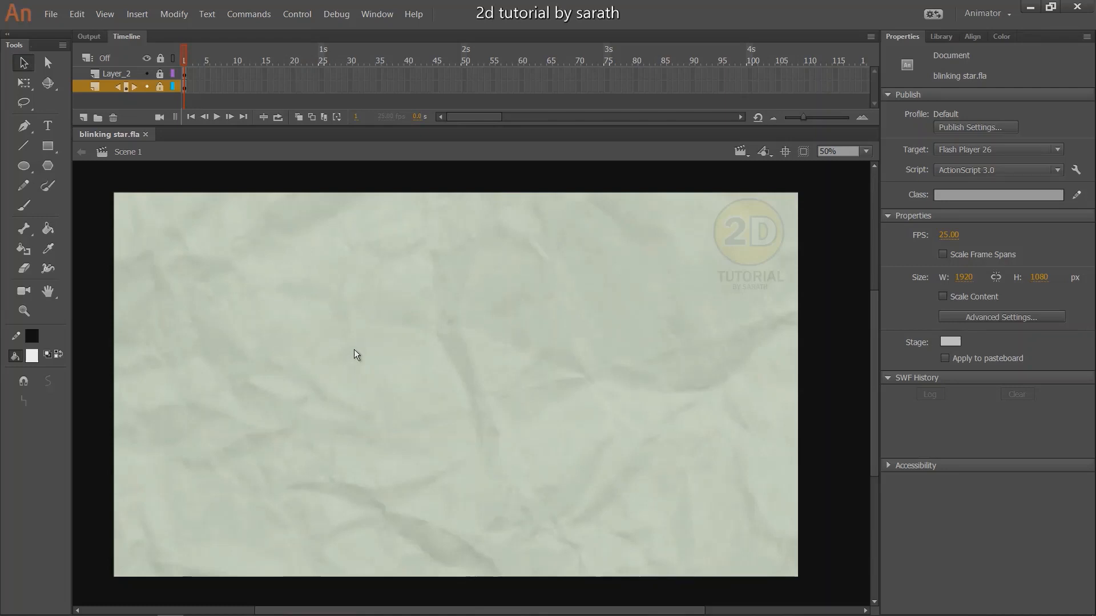
{"action": "mouse_move", "coordinate": [497, 300]}
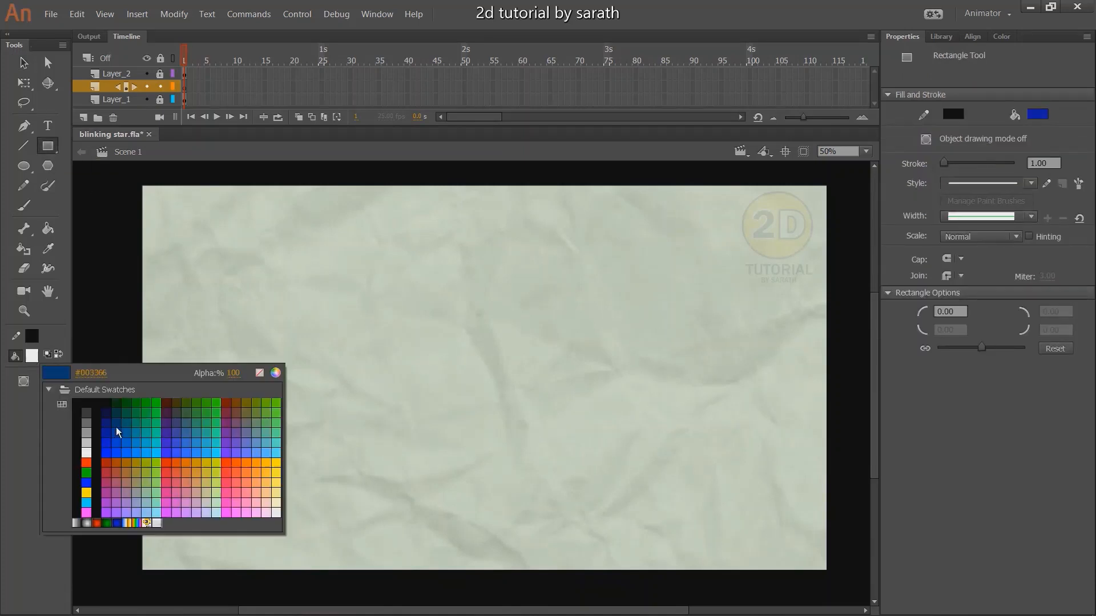
Draw a dark blue rectangle about 1991 by 1119 px over the stage and select it
{"action": "left_click", "coordinate": [116, 432]}
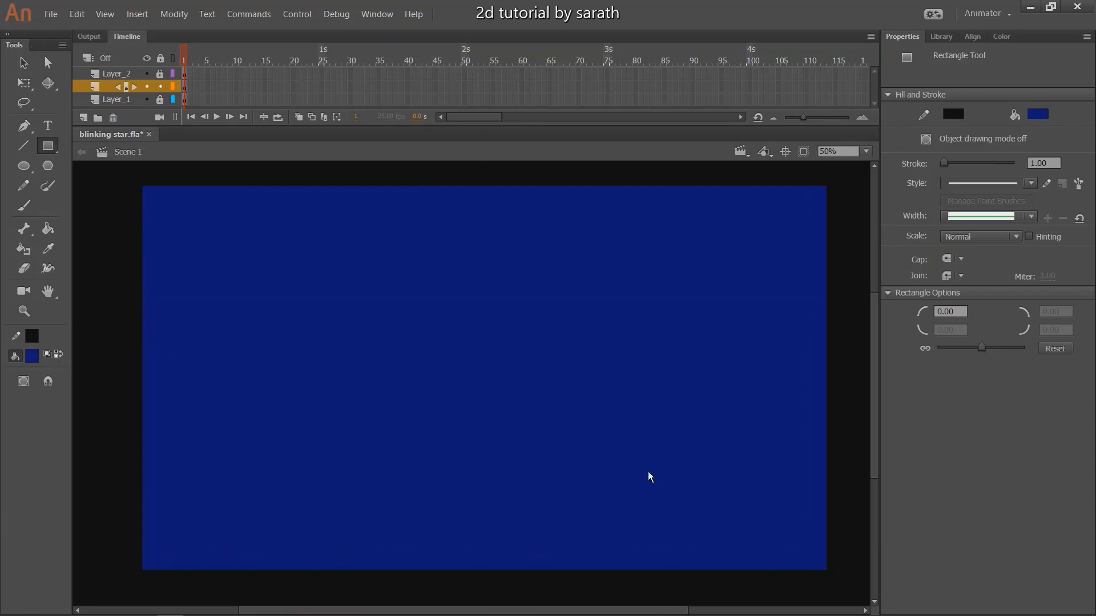
{"action": "left_click", "coordinate": [23, 62]}
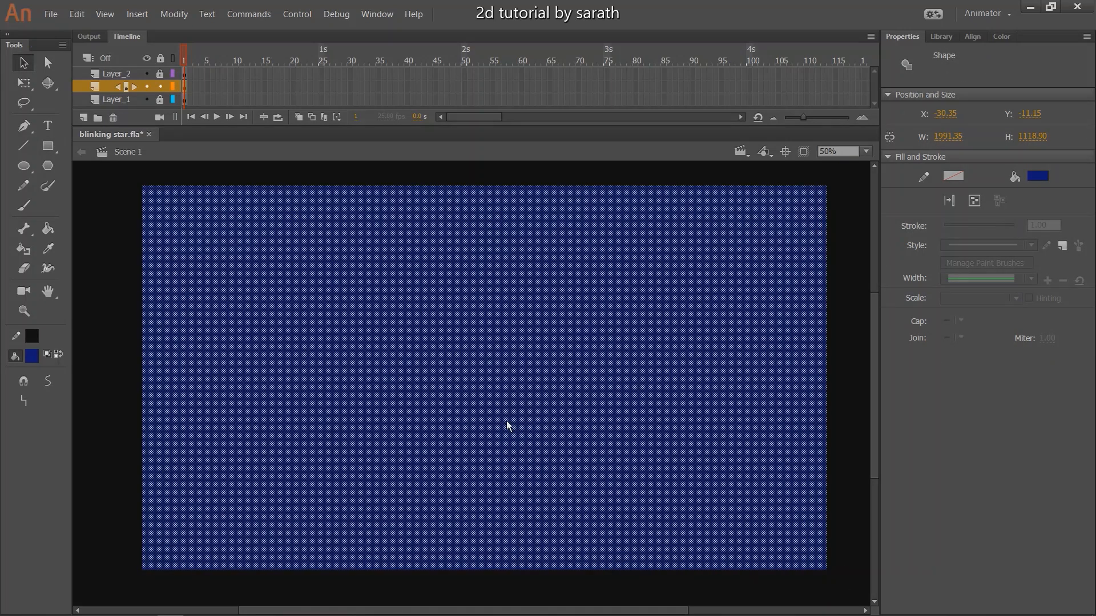
{"action": "mouse_move", "coordinate": [944, 43]}
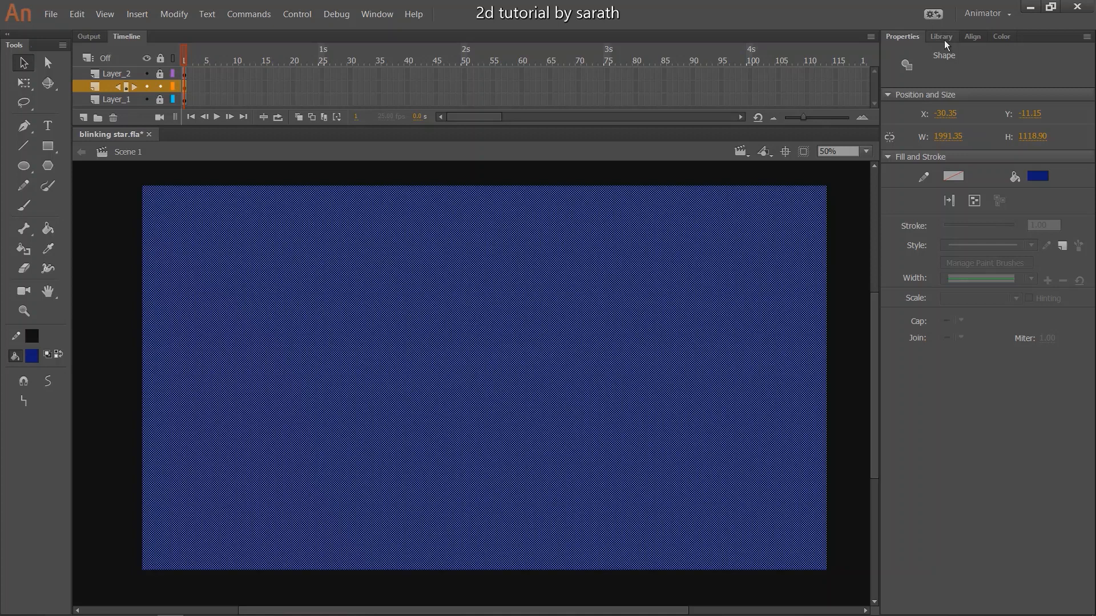
Give the rectangle a linear gradient fill with a dark blue left stop, then select the right stop
{"action": "left_click", "coordinate": [1000, 37]}
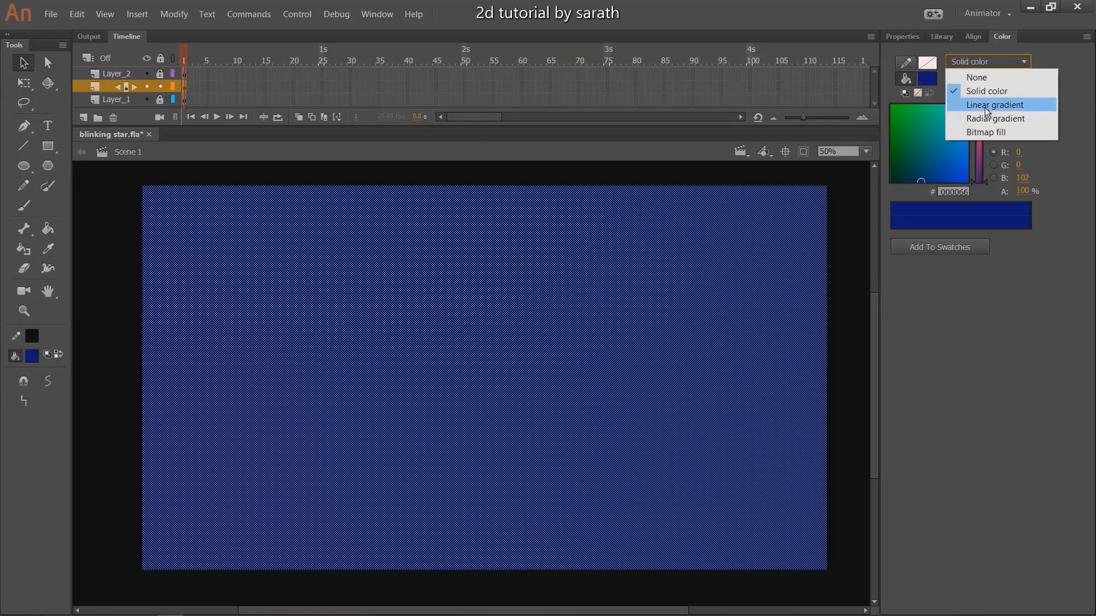
{"action": "left_click", "coordinate": [987, 104]}
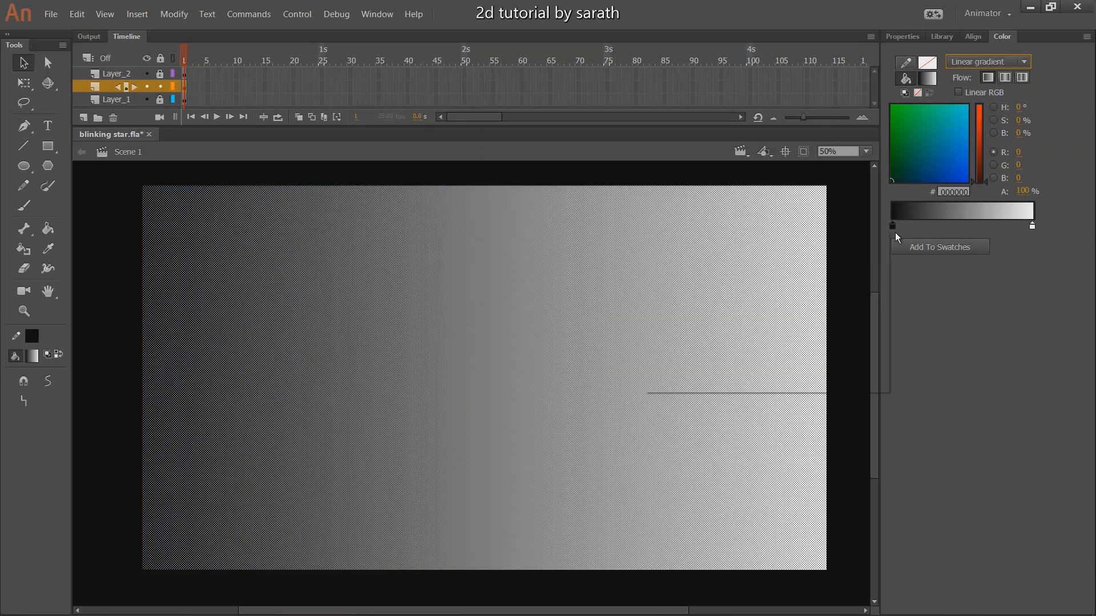
{"action": "left_click", "coordinate": [893, 224]}
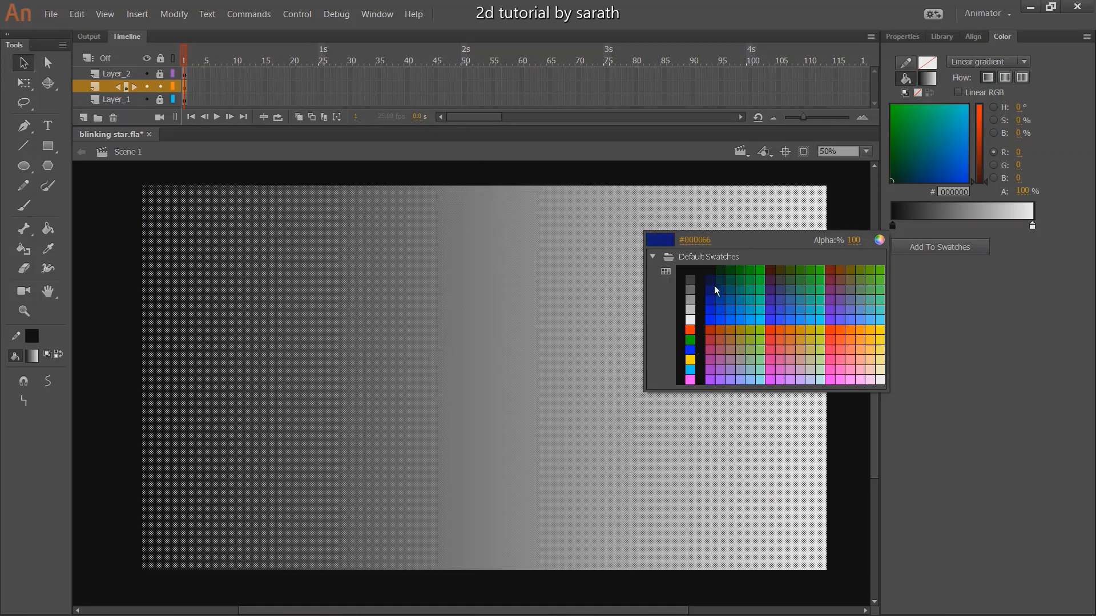
{"action": "left_click", "coordinate": [715, 291]}
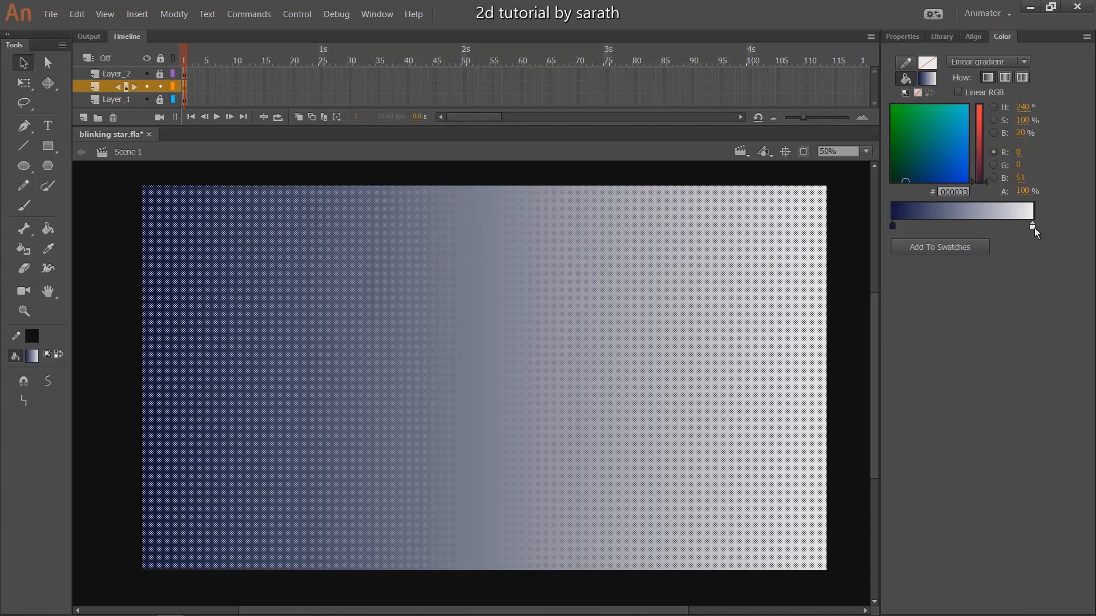
{"action": "left_click", "coordinate": [1030, 224]}
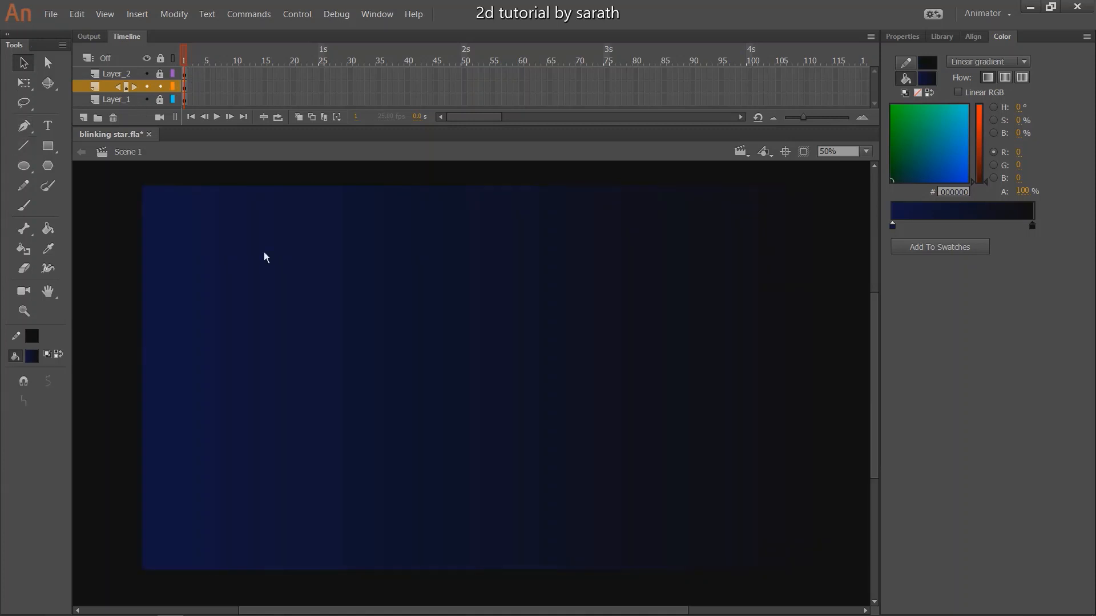
{"action": "mouse_move", "coordinate": [442, 356]}
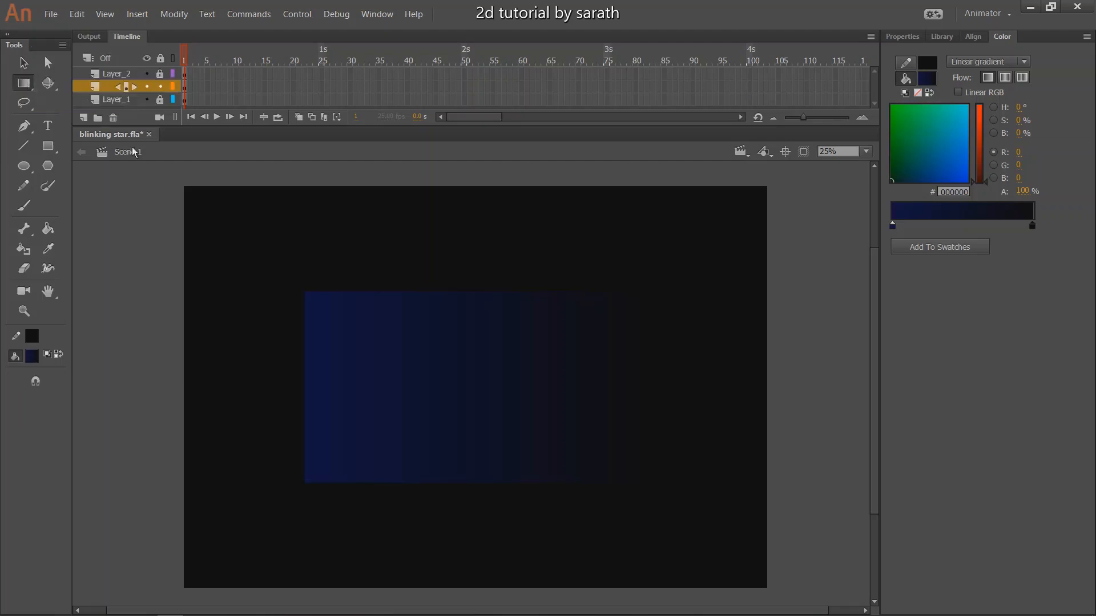
Start rotating the sky gradient to run vertically with the Gradient Transform Tool
{"action": "left_click", "coordinate": [23, 82]}
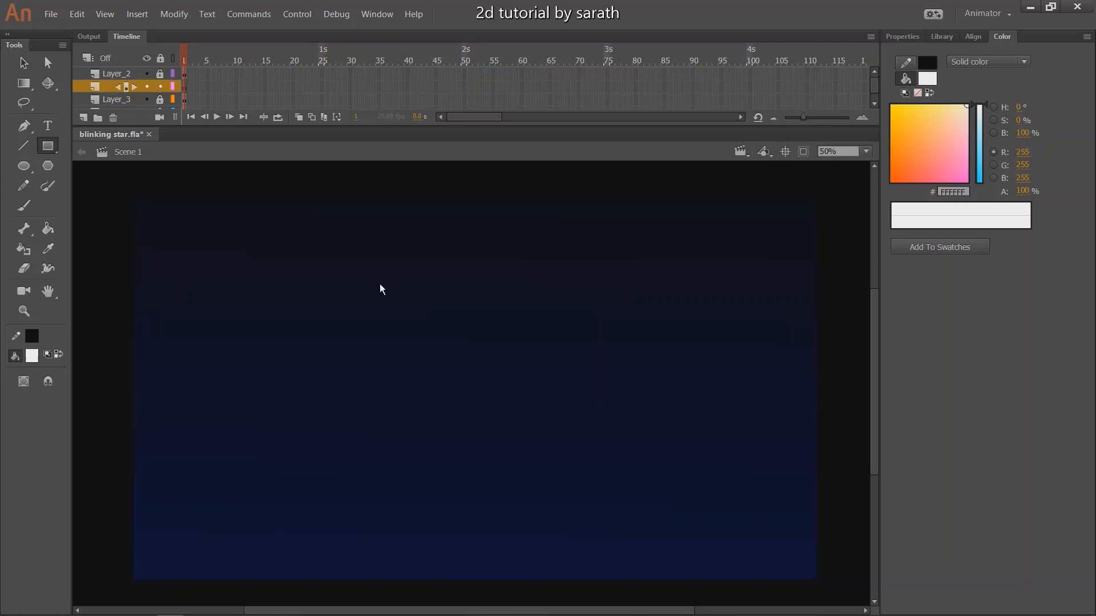
Draw the white star shape on the new layer and select it
{"action": "left_click_drag", "start_coordinate": [383, 285], "coordinate": [433, 333]}
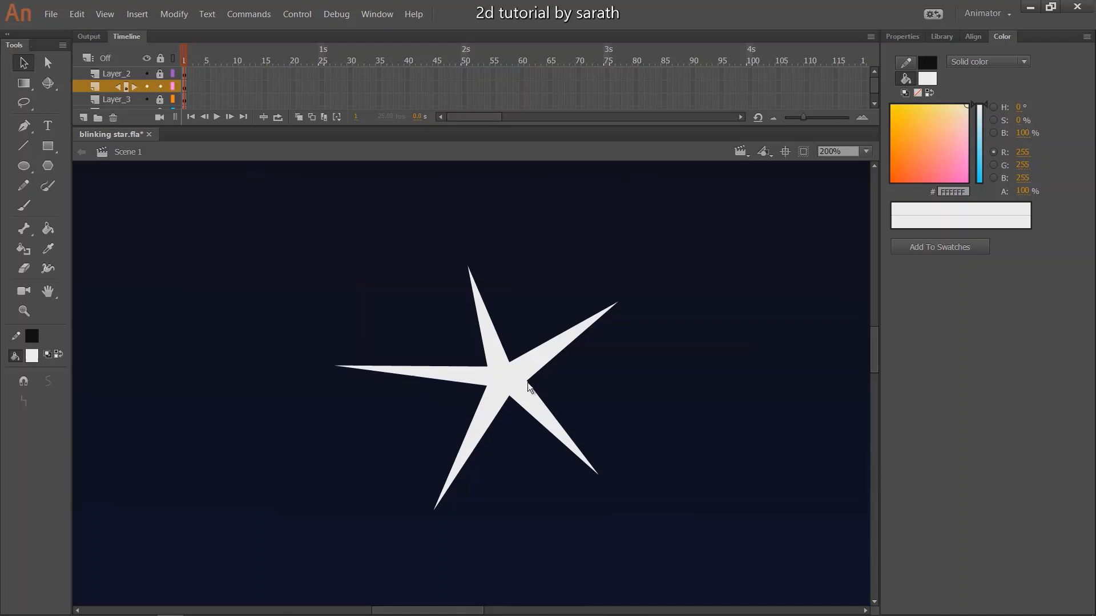
{"action": "left_click", "coordinate": [865, 152]}
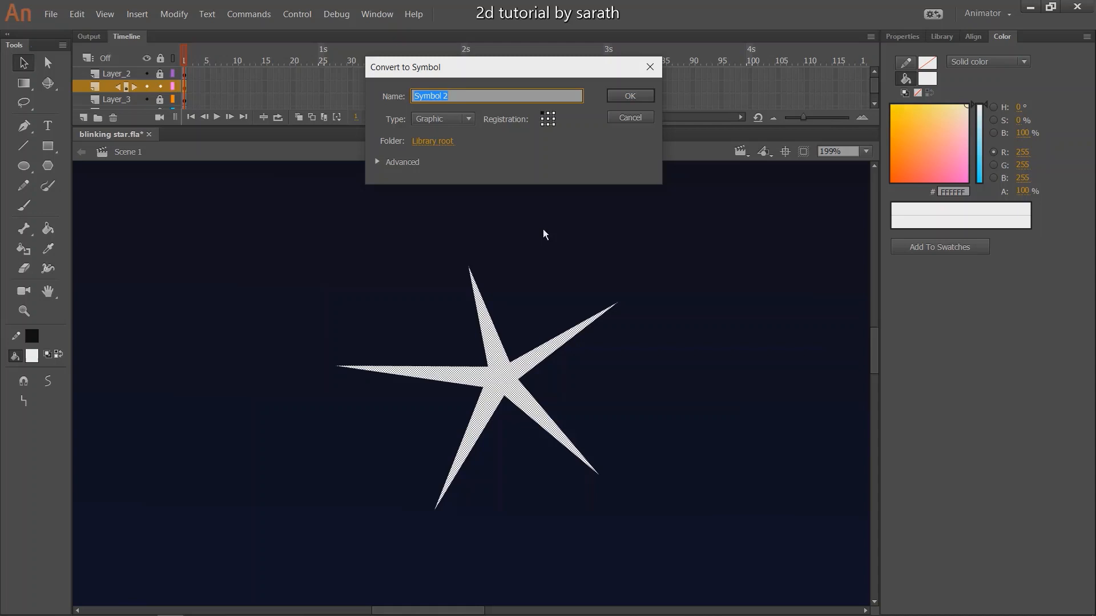
Convert the star to graphic Symbol 2, enter it, and convert its inner shape
{"action": "left_click", "coordinate": [627, 96]}
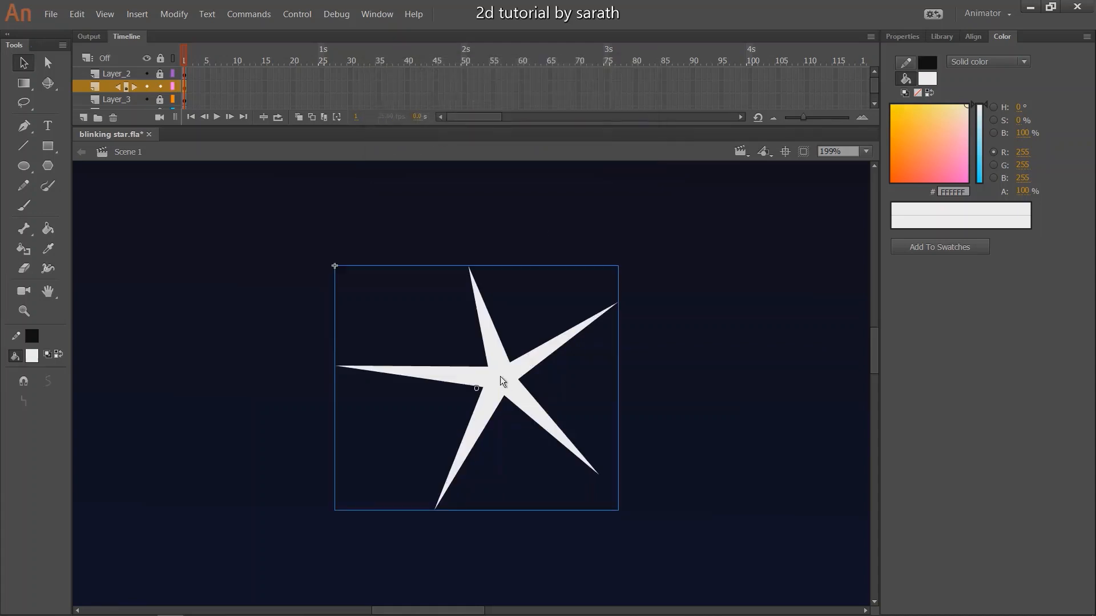
{"action": "double_click", "coordinate": [504, 381]}
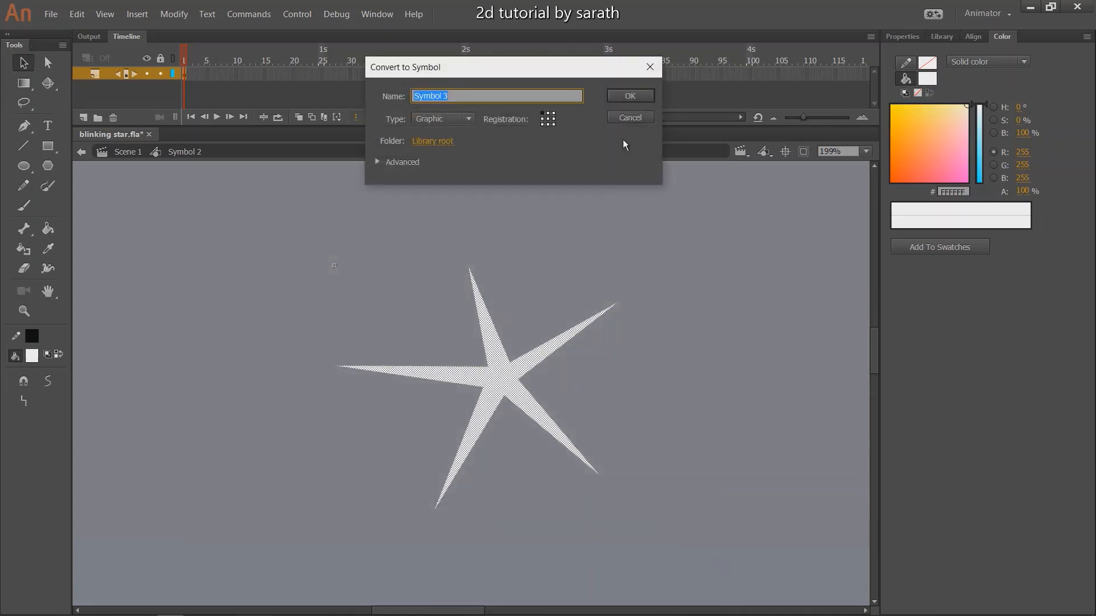
{"action": "left_click", "coordinate": [628, 96]}
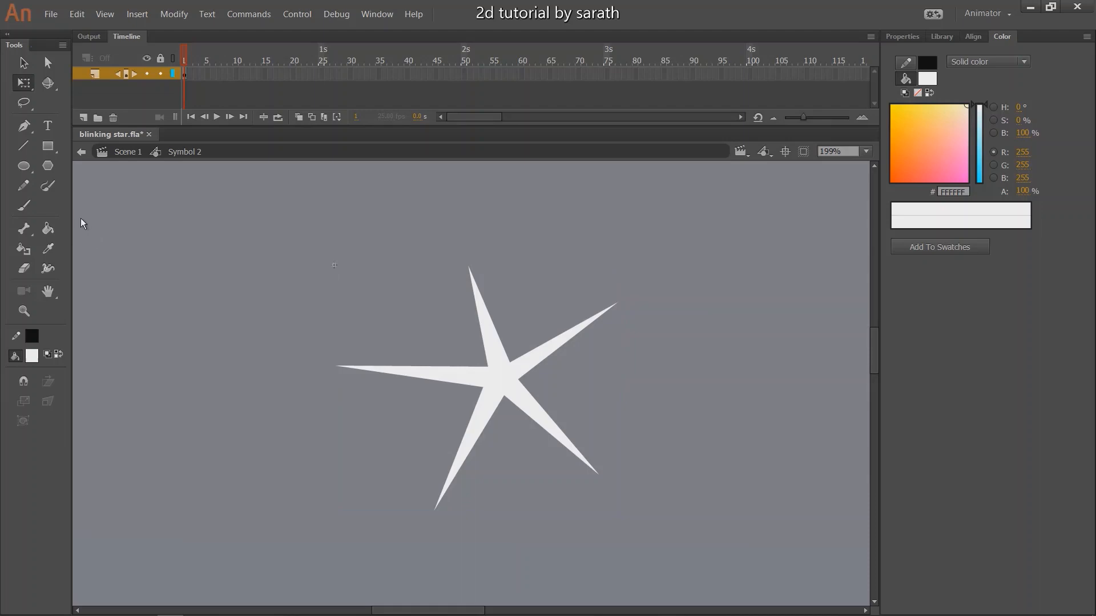
{"action": "mouse_move", "coordinate": [236, 78]}
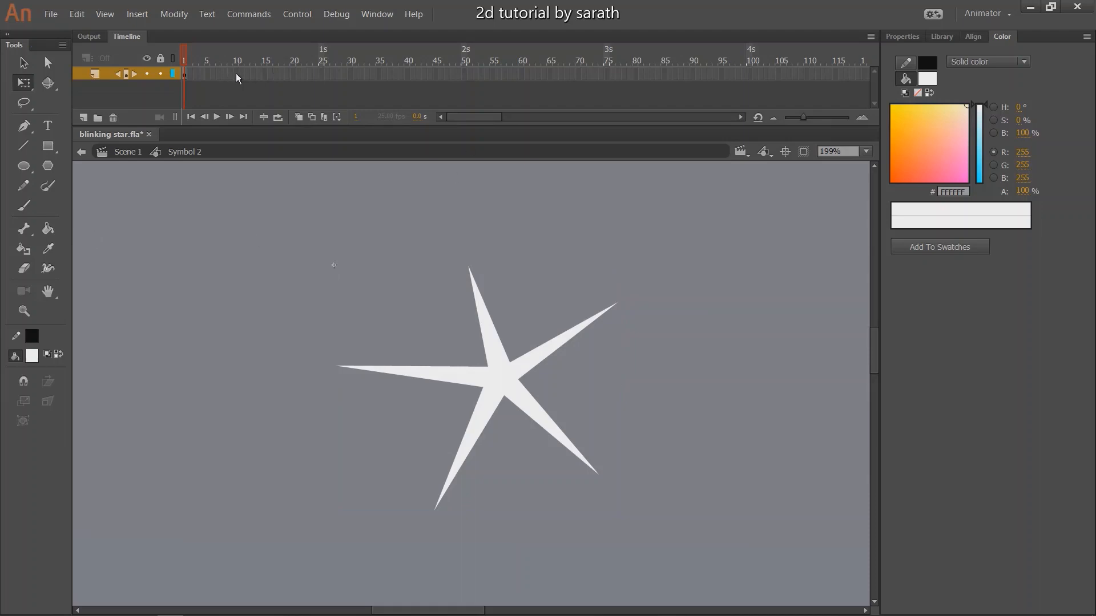
Add keyframes at frames 5 and 10, enlarge the star at frame 5, and apply Classic Tween
{"action": "left_click", "coordinate": [236, 75]}
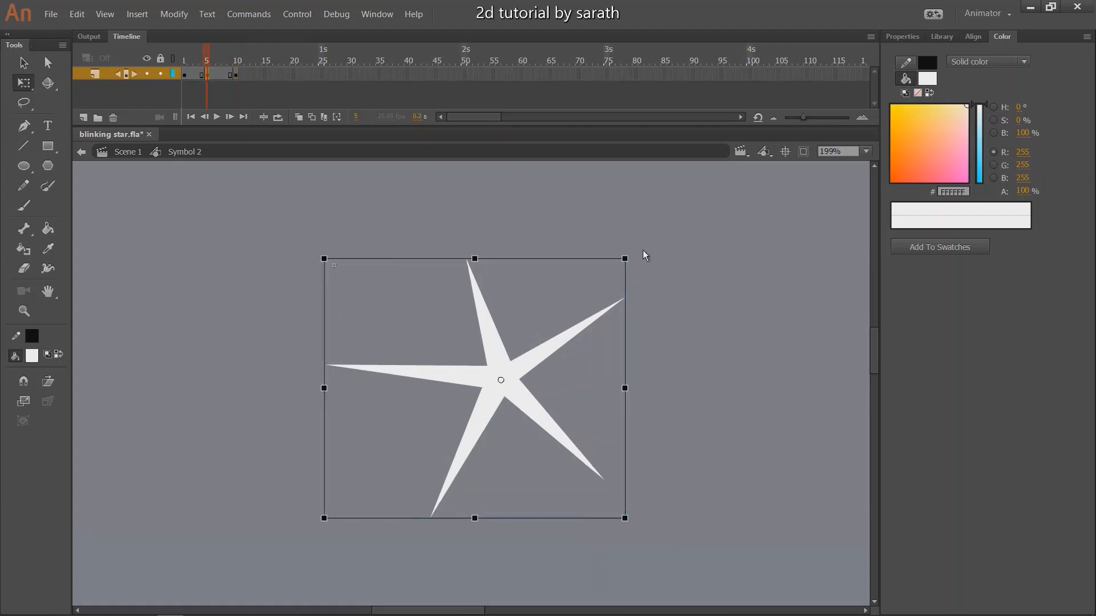
{"action": "left_click_drag", "start_coordinate": [624, 258], "coordinate": [697, 187]}
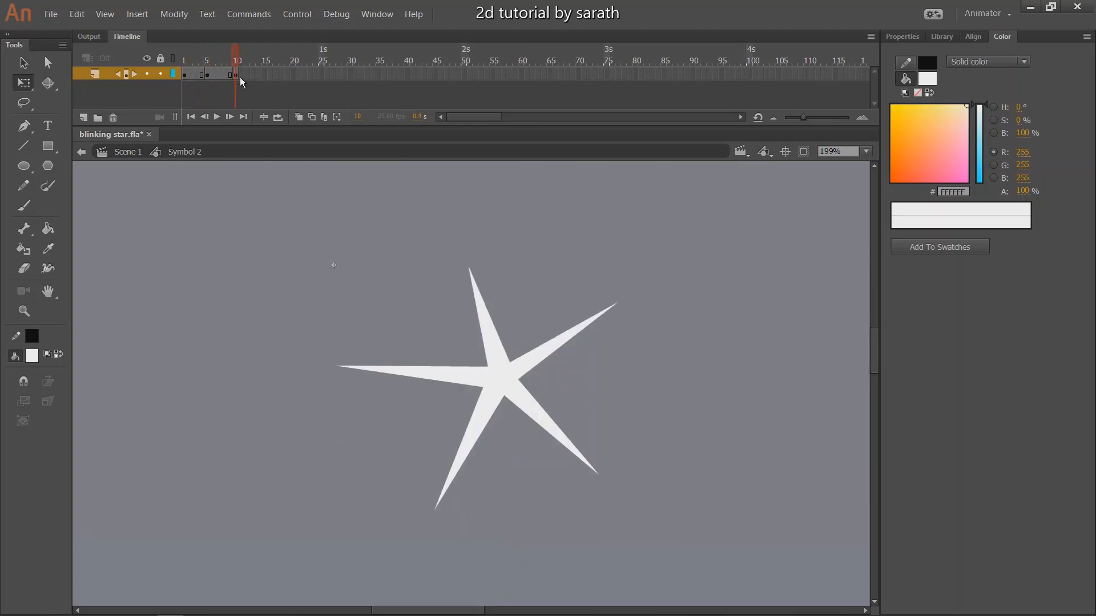
{"action": "right_click", "coordinate": [241, 81]}
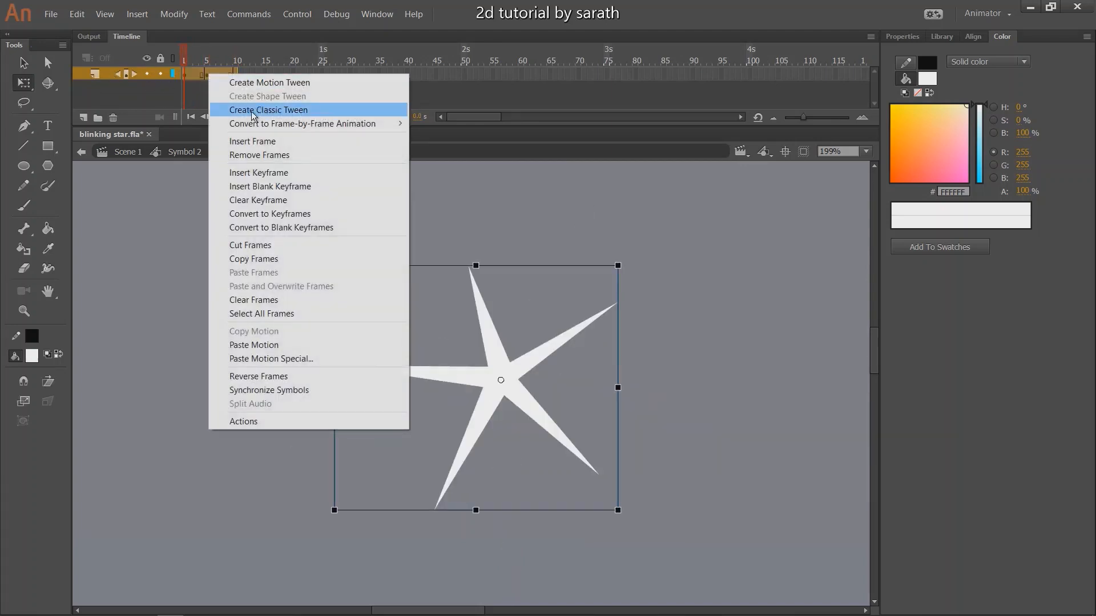
{"action": "left_click", "coordinate": [268, 109]}
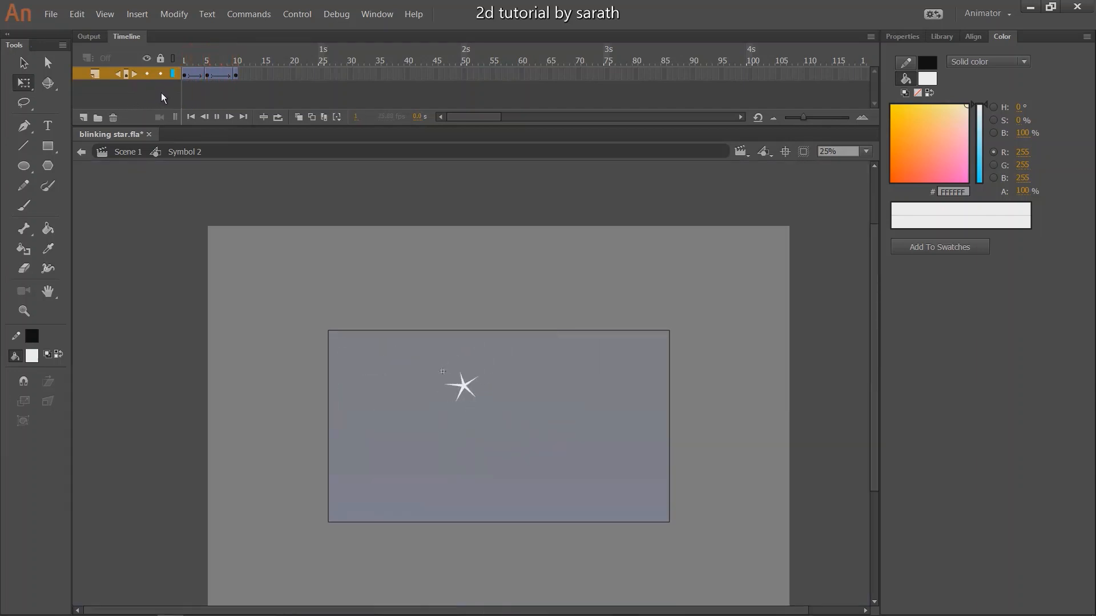
{"action": "left_click", "coordinate": [236, 61]}
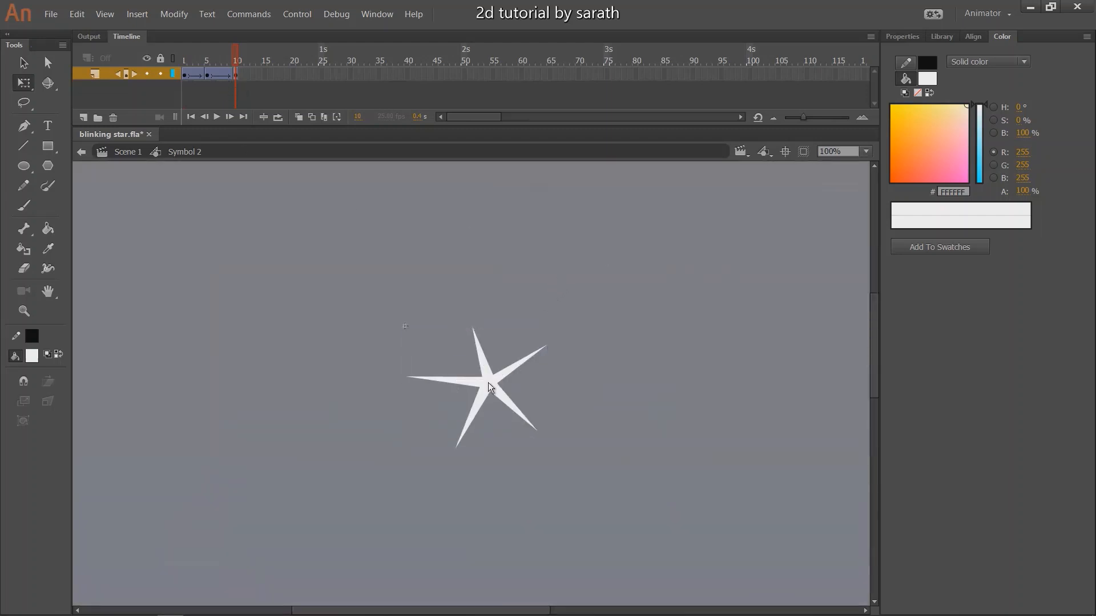
Set the frame-10 star's Alpha color effect to 0%, then deselect it
{"action": "left_click", "coordinate": [489, 388]}
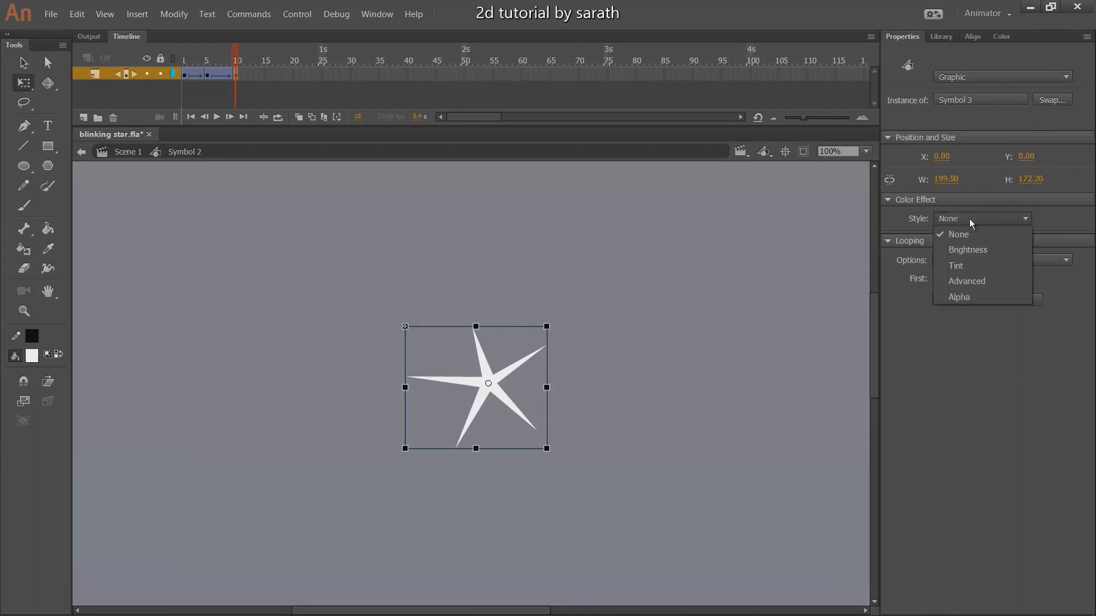
{"action": "left_click", "coordinate": [958, 296]}
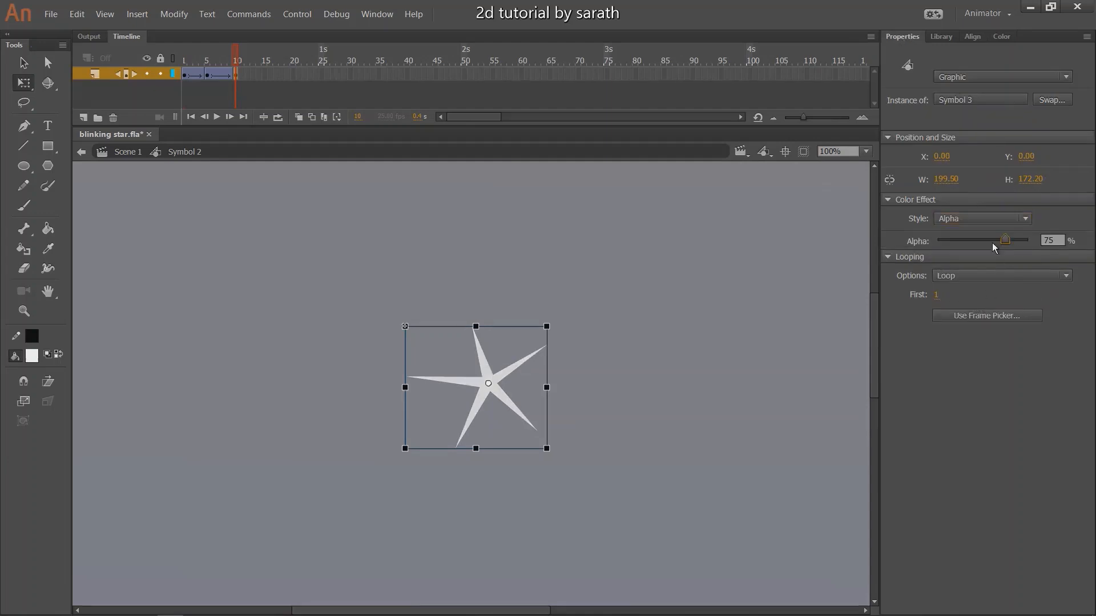
{"action": "left_click_drag", "start_coordinate": [1003, 240], "coordinate": [941, 239]}
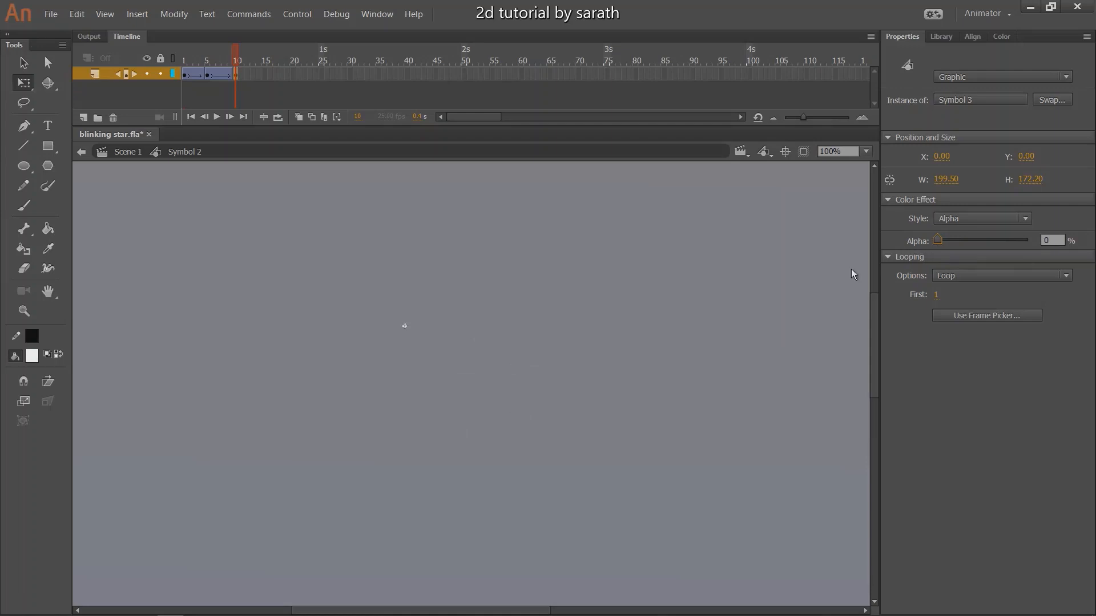
{"action": "left_click", "coordinate": [216, 117]}
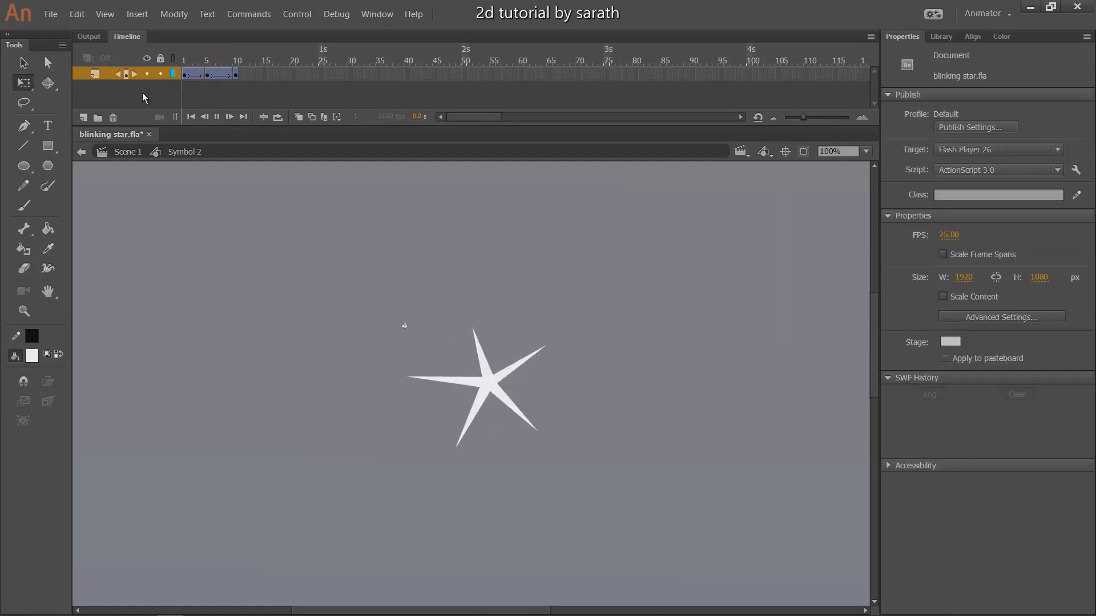
Exit Symbol 2 back to Scene 1 using the edit bar
{"action": "left_click", "coordinate": [236, 60]}
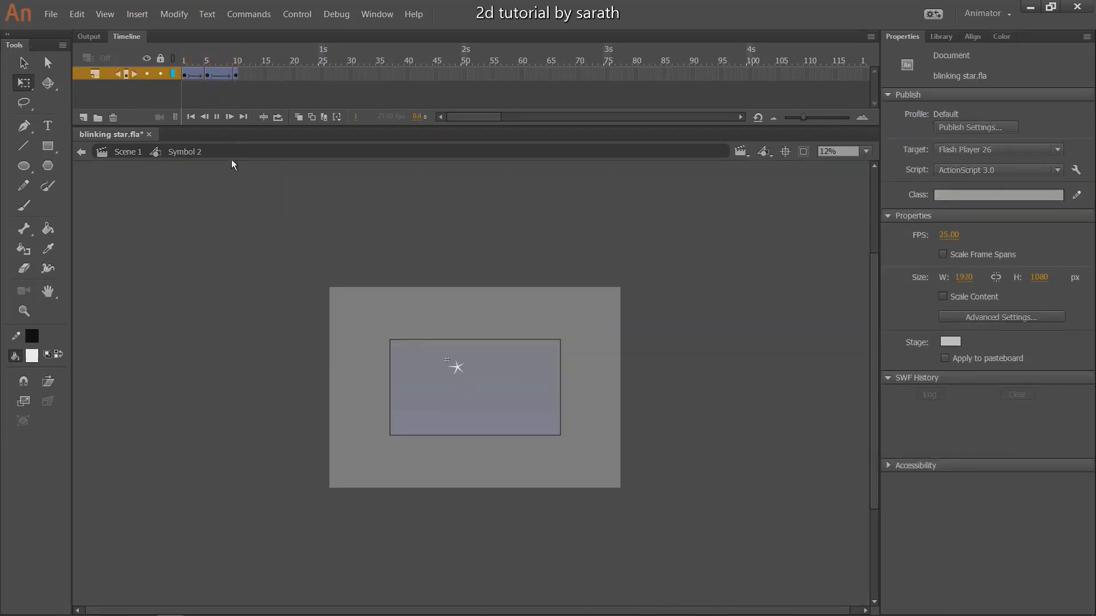
{"action": "left_click", "coordinate": [236, 60]}
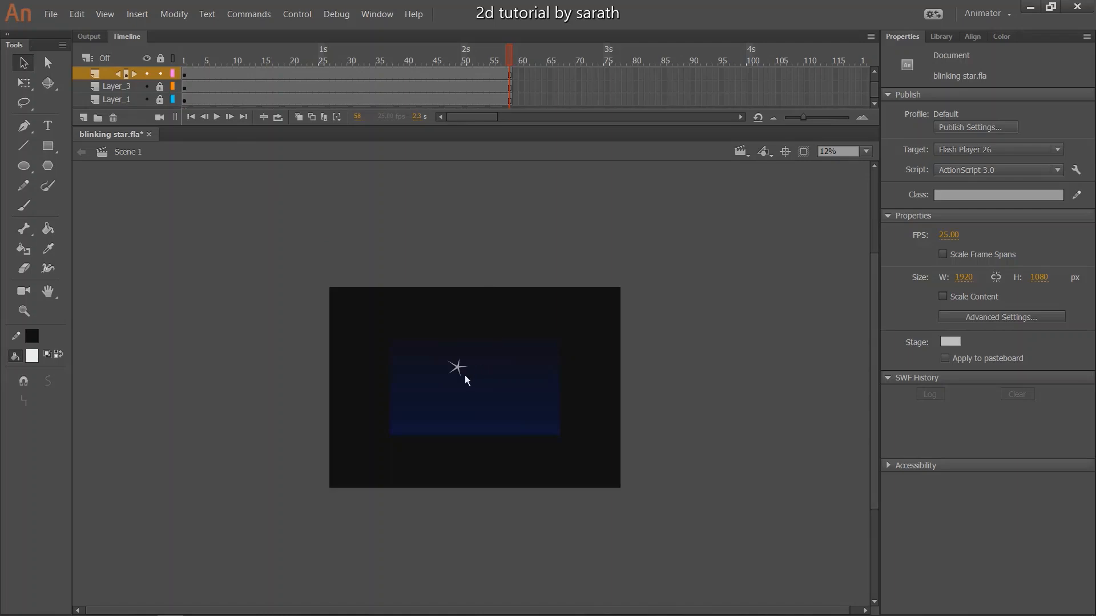
Inside Symbol 2, select and remove trailing frames so the animation ends near frame 15
{"action": "double_click", "coordinate": [456, 367]}
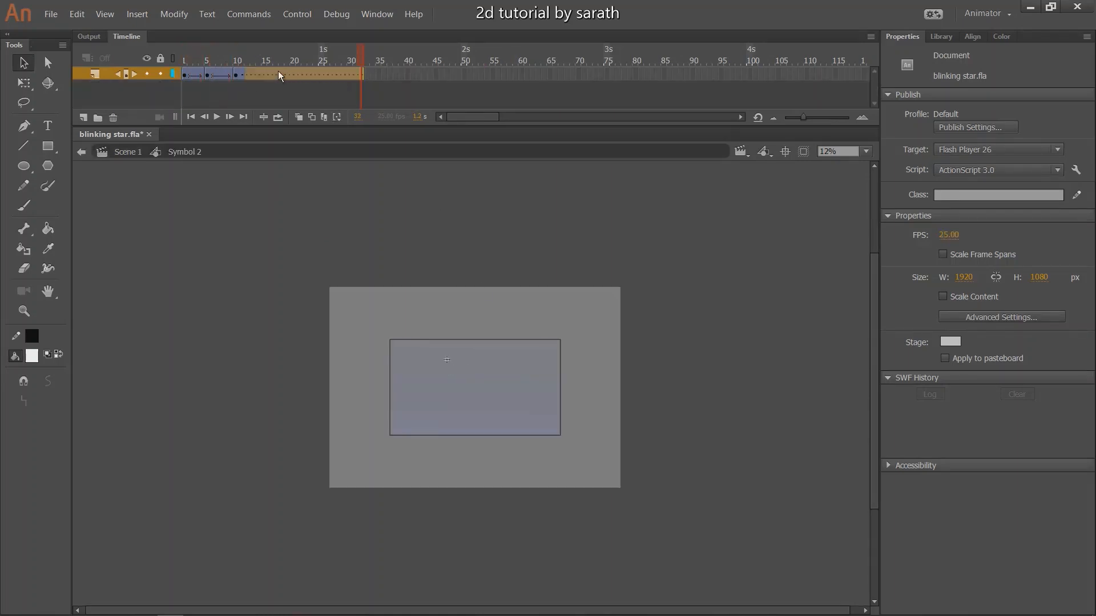
{"action": "left_click", "coordinate": [280, 74]}
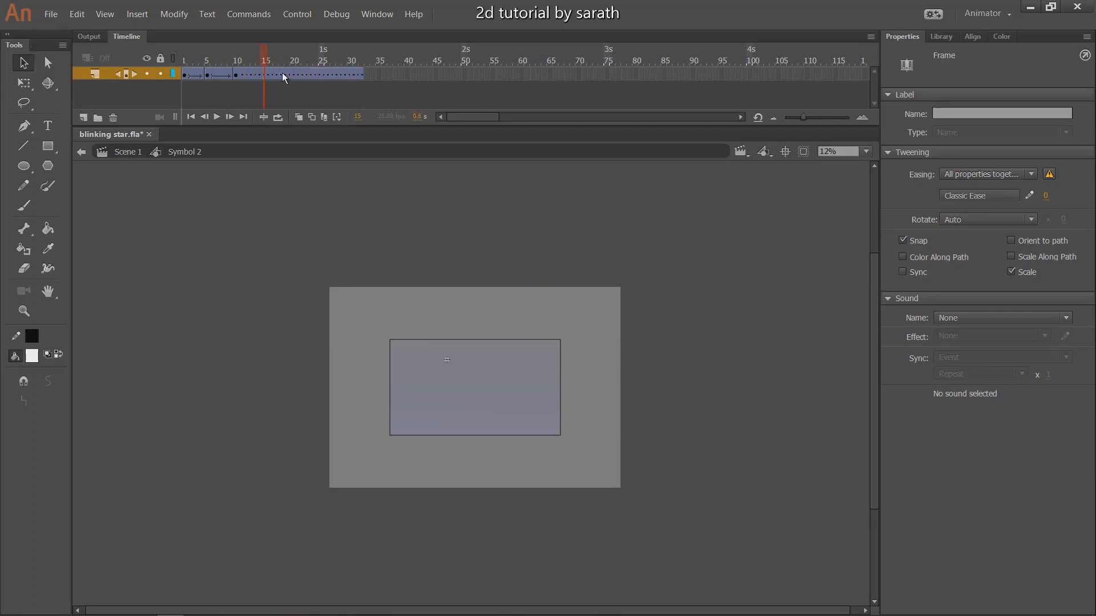
{"action": "left_click", "coordinate": [362, 74]}
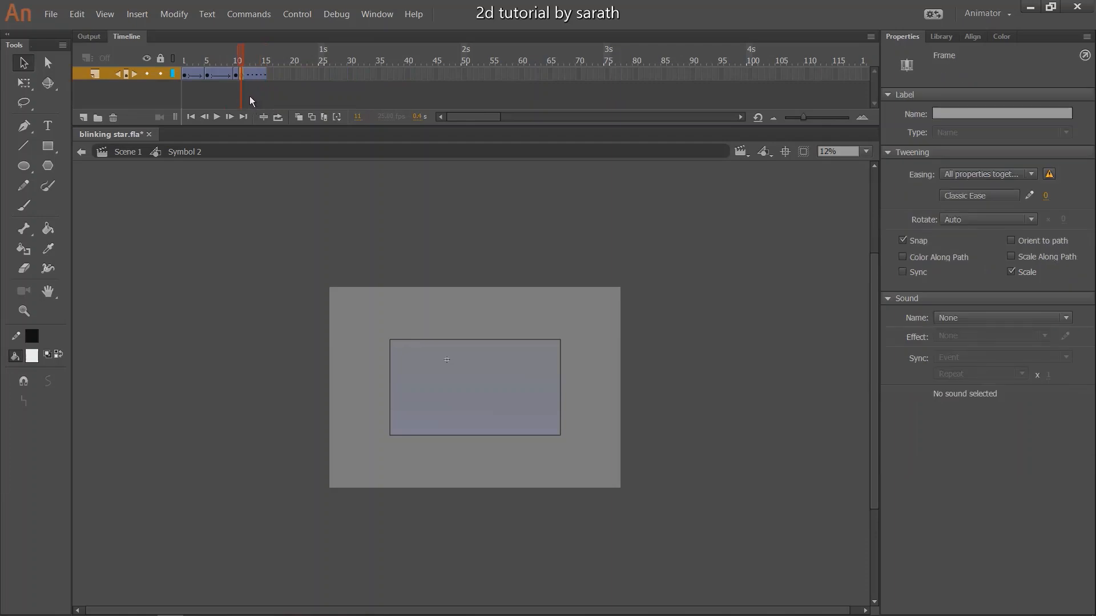
{"action": "left_click", "coordinate": [216, 116]}
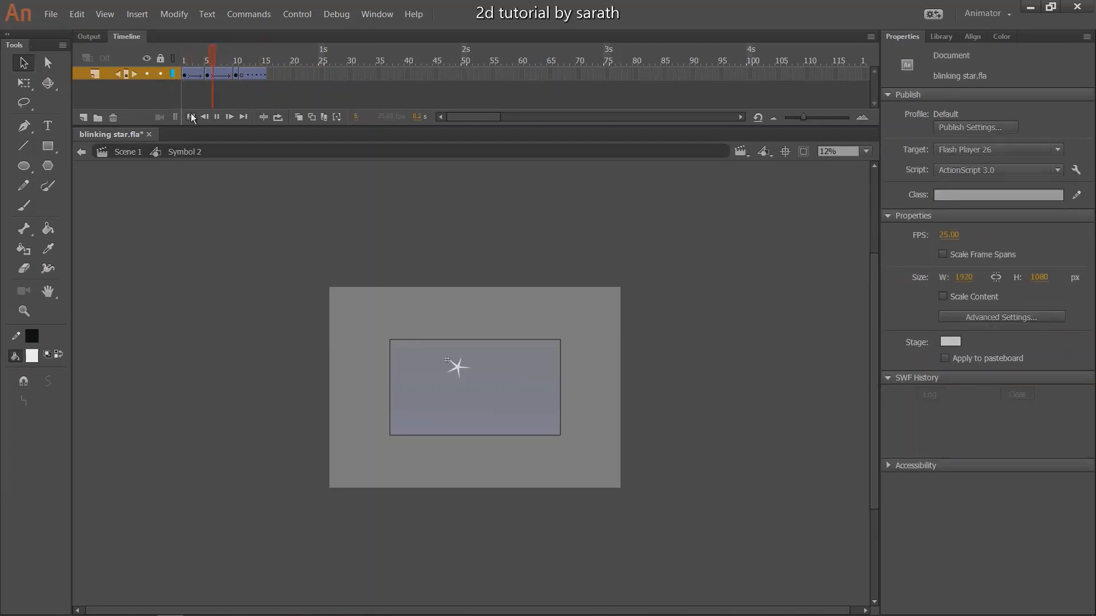
Preview the star's blinking loop with the symbol timeline playback controls
{"action": "left_click", "coordinate": [190, 116]}
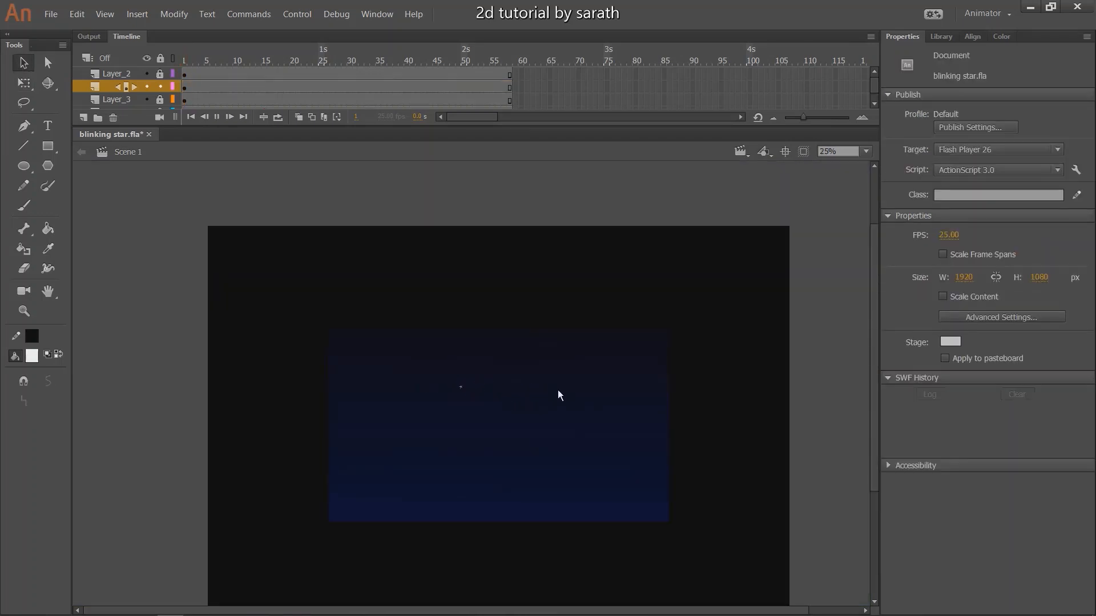
Set a star's Looping First frame to 8, then Alt-drag two copies across the sky
{"action": "left_click", "coordinate": [429, 59]}
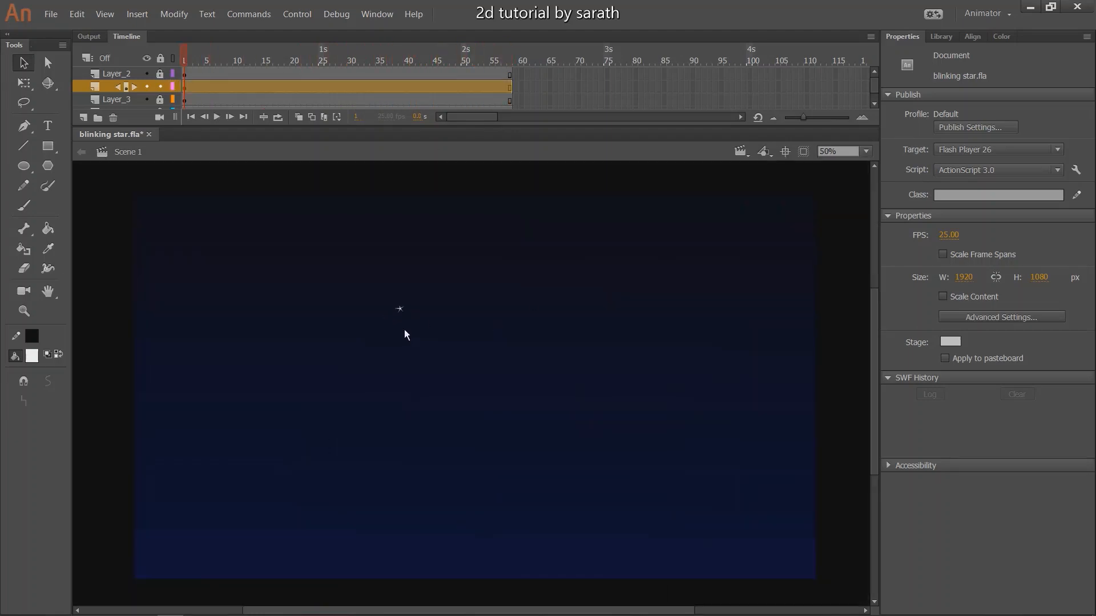
{"action": "left_click", "coordinate": [399, 309]}
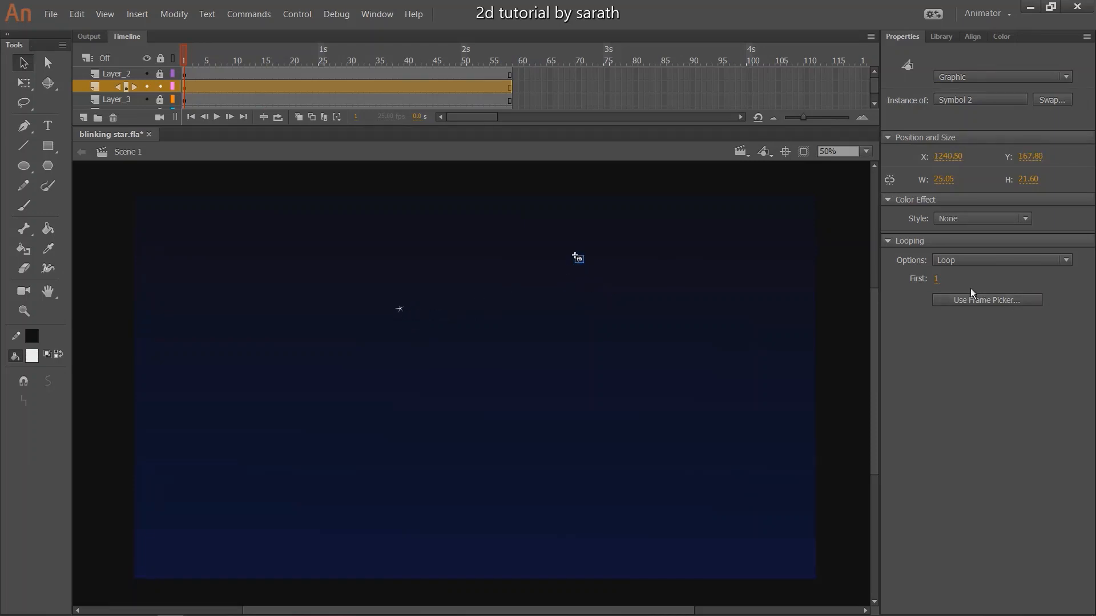
{"action": "left_click", "coordinate": [963, 279]}
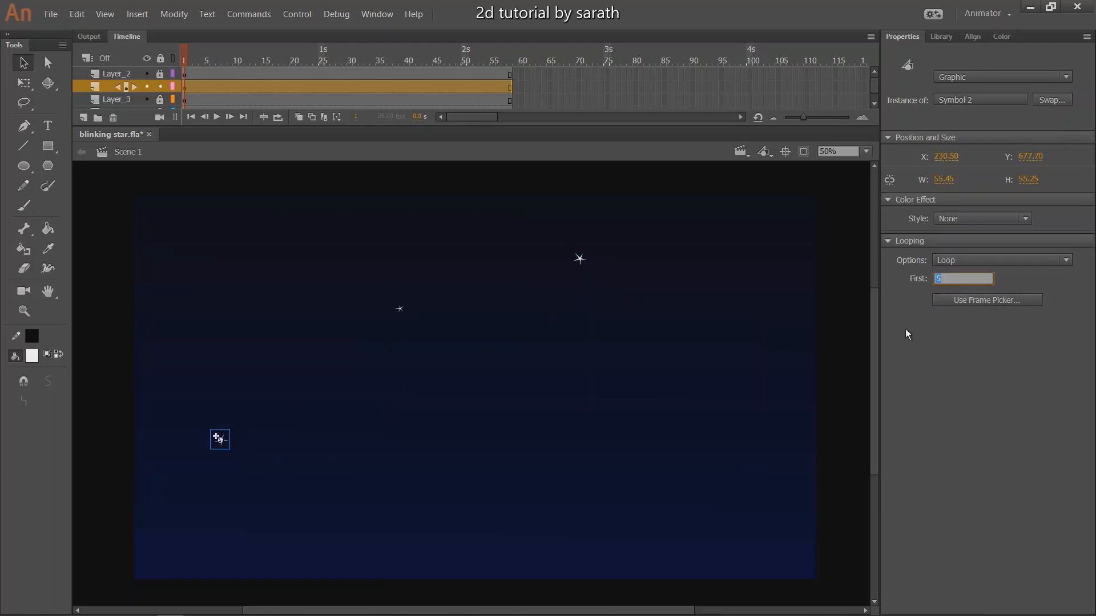
{"action": "type", "text": "8"}
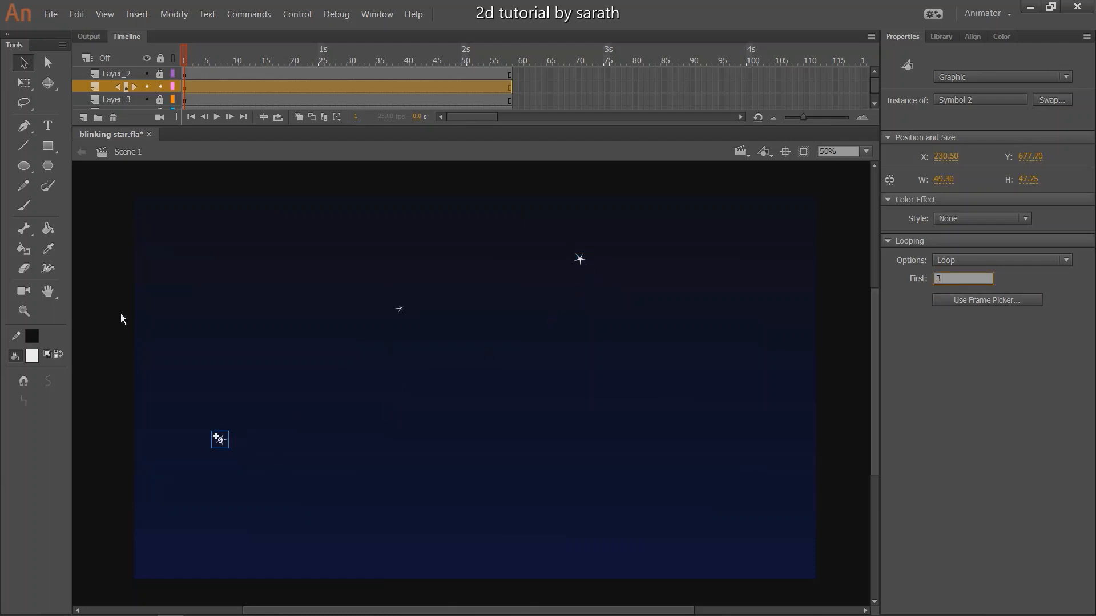
{"action": "left_click_drag", "start_coordinate": [221, 439], "coordinate": [311, 458]}
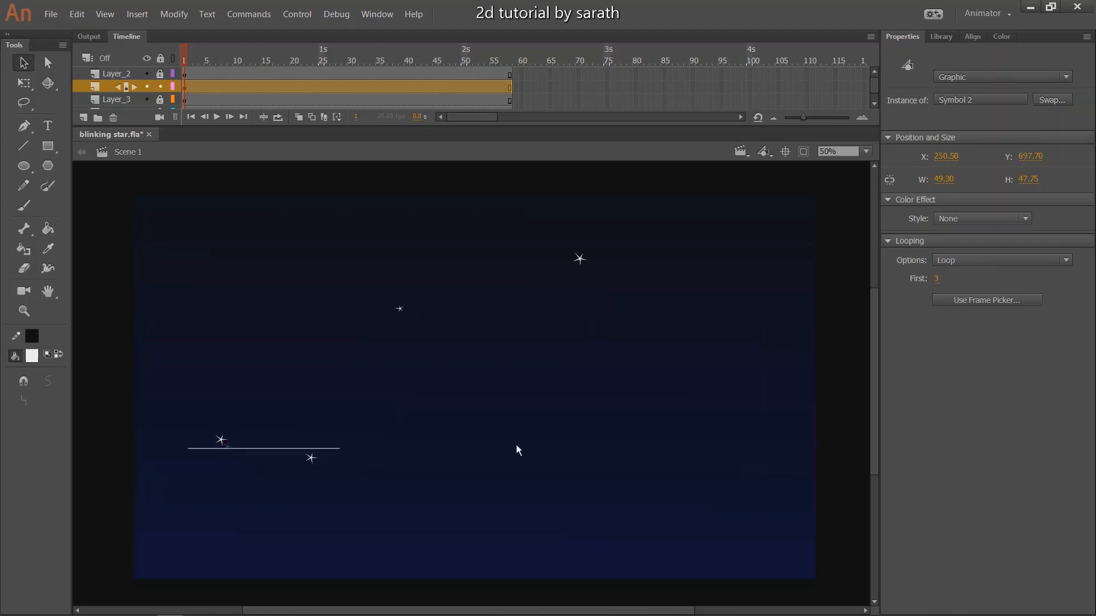
{"action": "left_click_drag", "start_coordinate": [220, 439], "coordinate": [671, 411]}
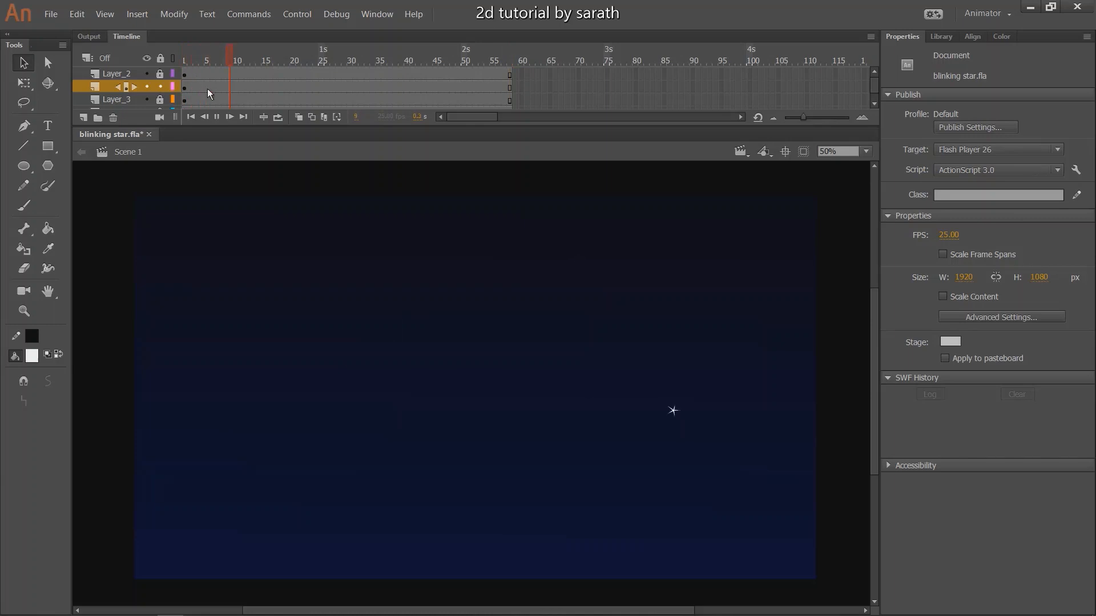
Move to a later frame on the timeline to check the scattered star copies
{"action": "left_click", "coordinate": [466, 58]}
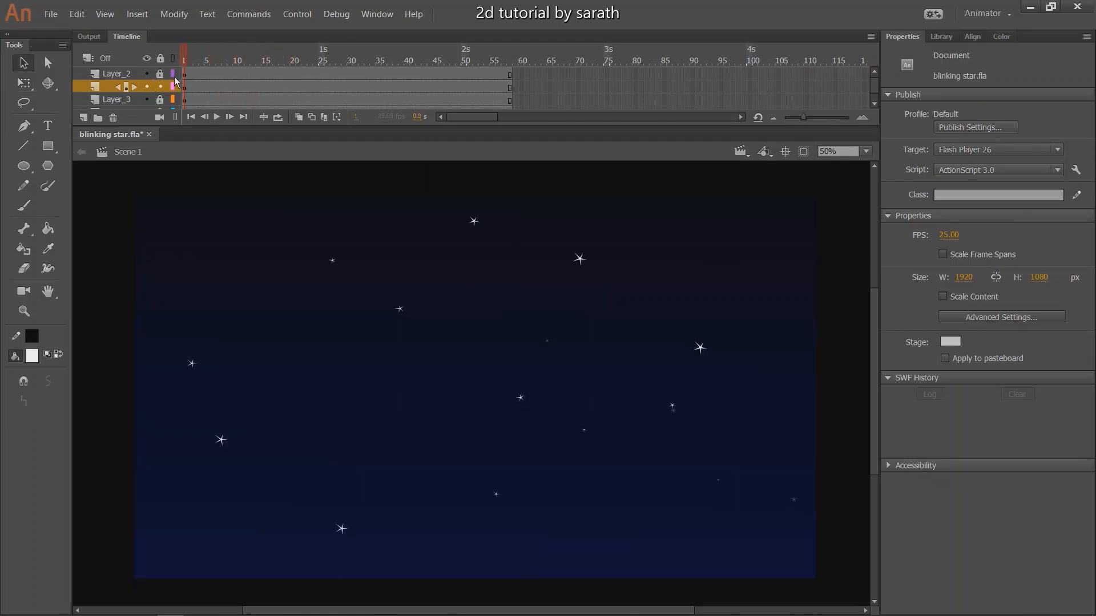
Select every star on the layer and play the scene to watch them blink
{"action": "left_click", "coordinate": [174, 98]}
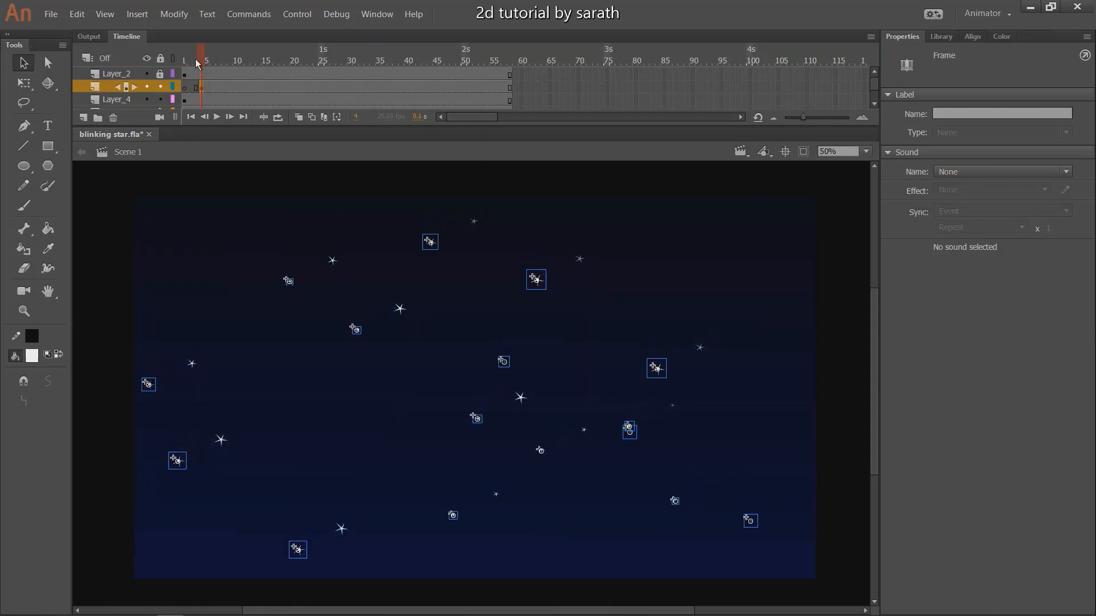
{"action": "left_click", "coordinate": [216, 116]}
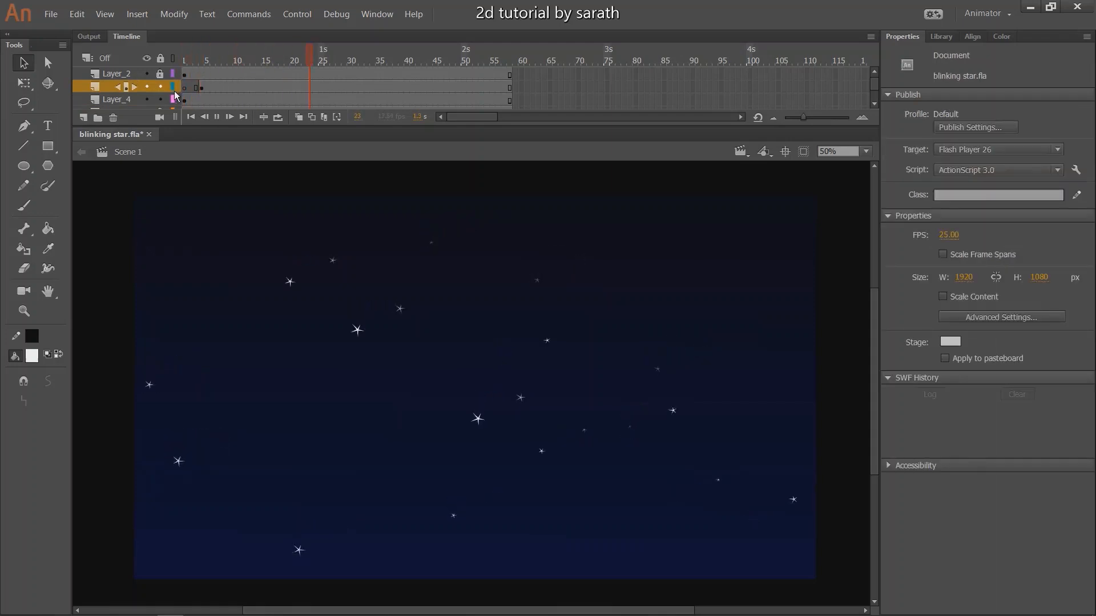